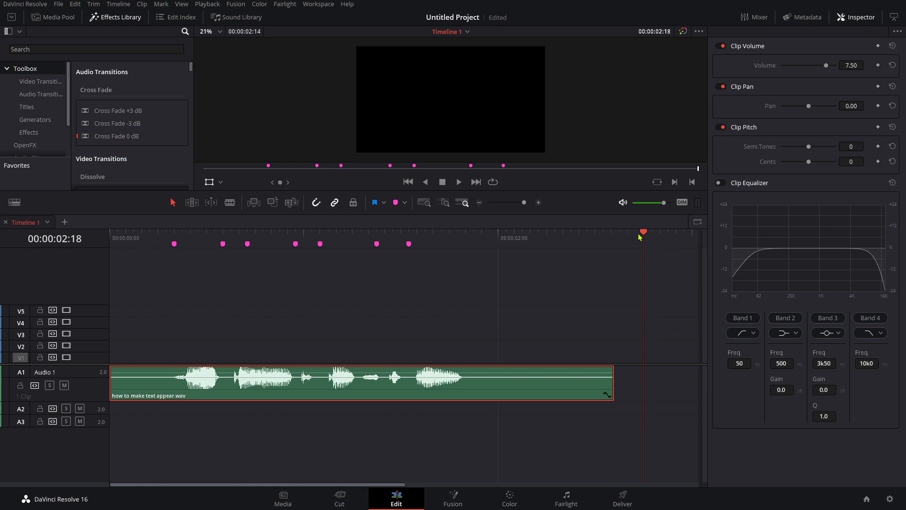
mouse_move(644, 244)
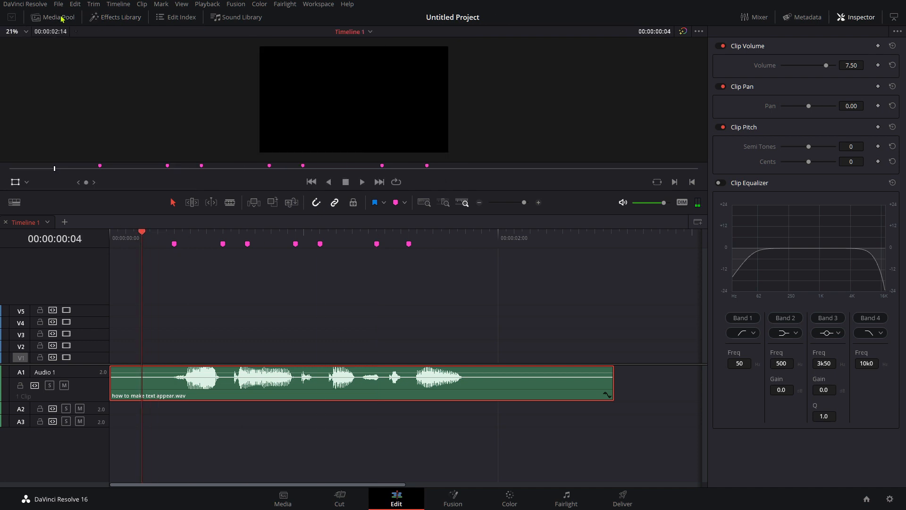
- Add a Solid Color generator from the Effects Library and recolour it purple
left_click(119, 17)
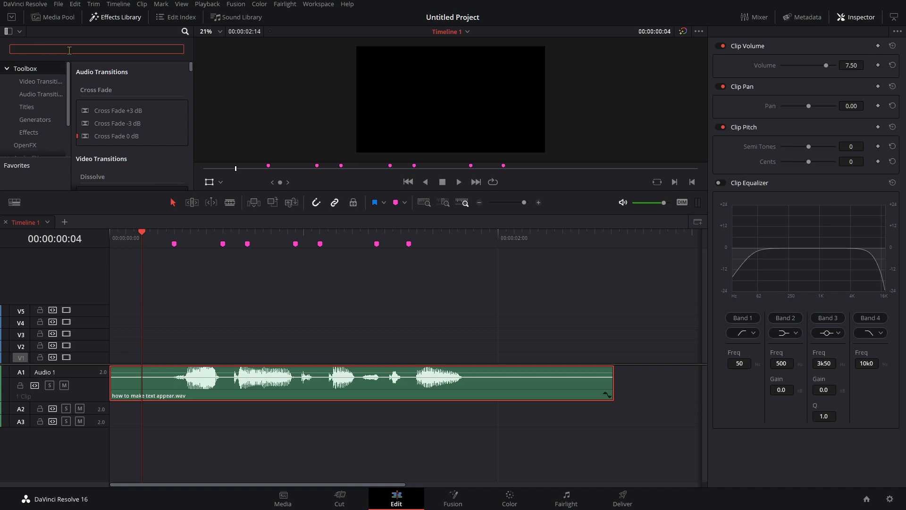
type("s")
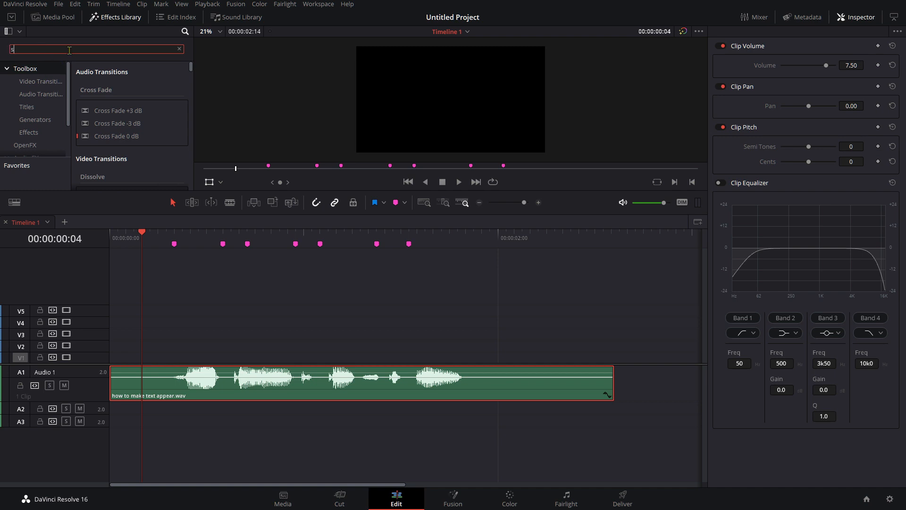
type("olid")
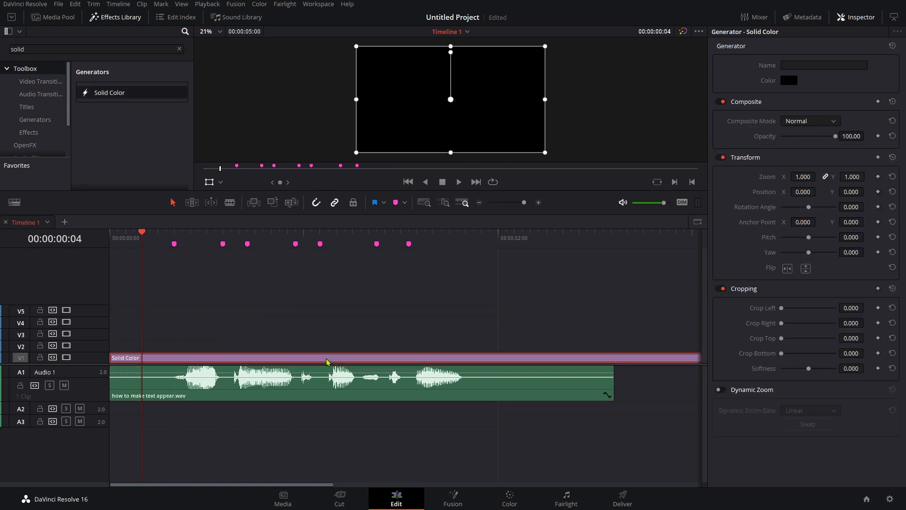
left_click(790, 81)
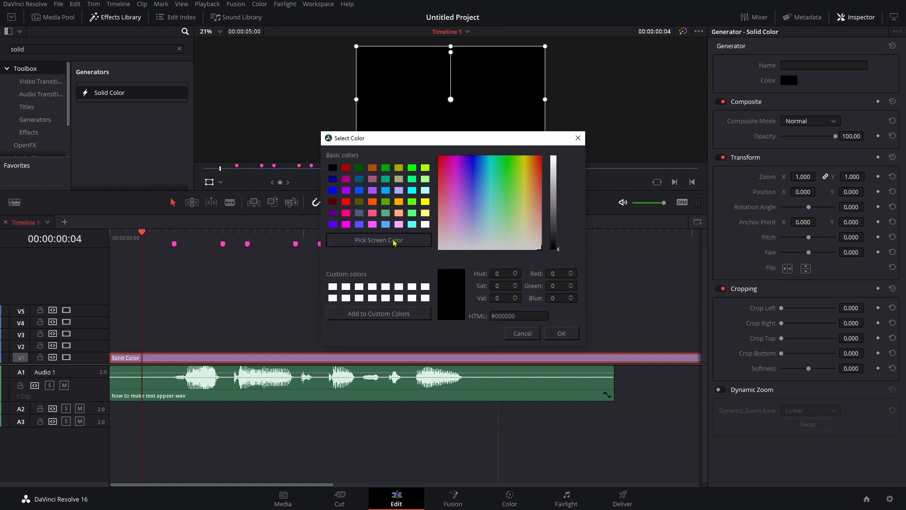
left_click(458, 223)
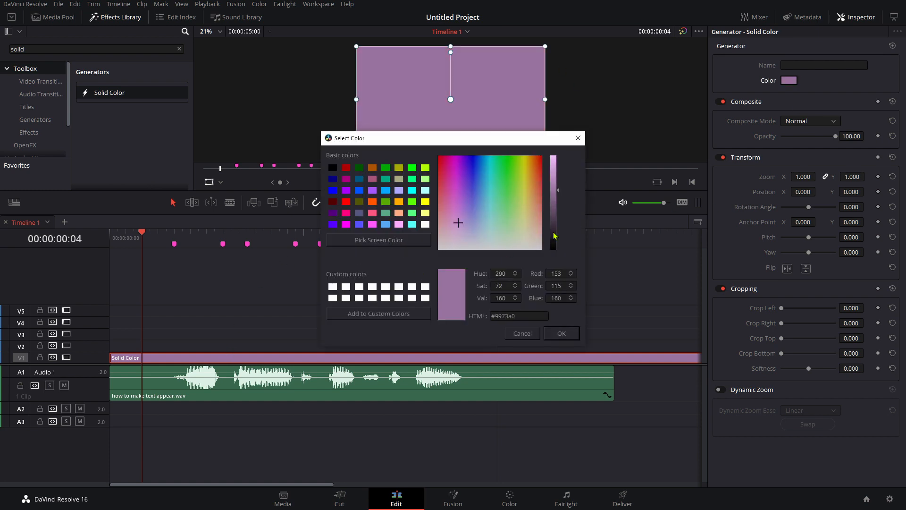
left_click(559, 333)
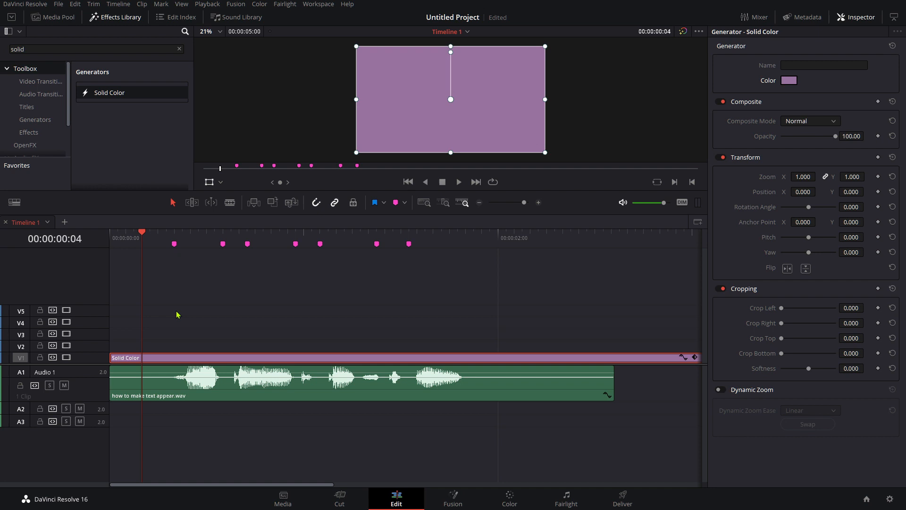
mouse_move(163, 315)
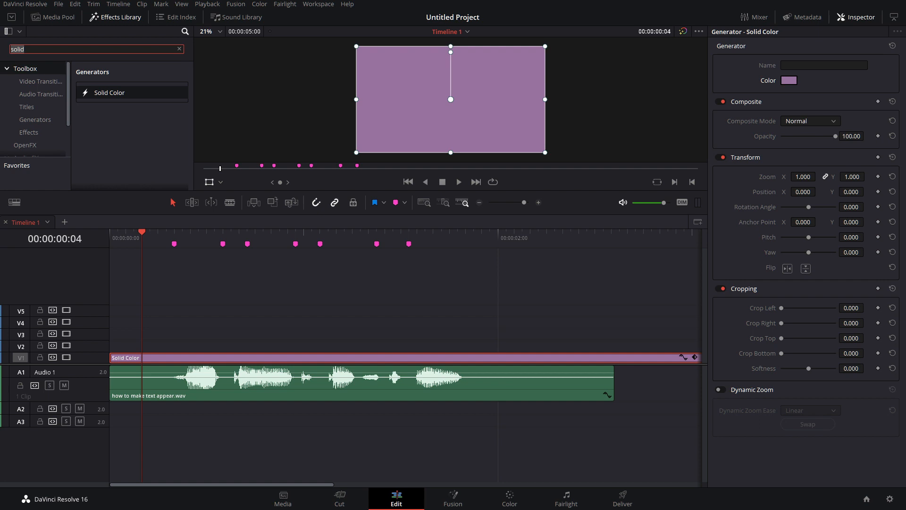
- Add three Text titles and type 'How to make', 'Text' and 'Appear' into them
type("text")
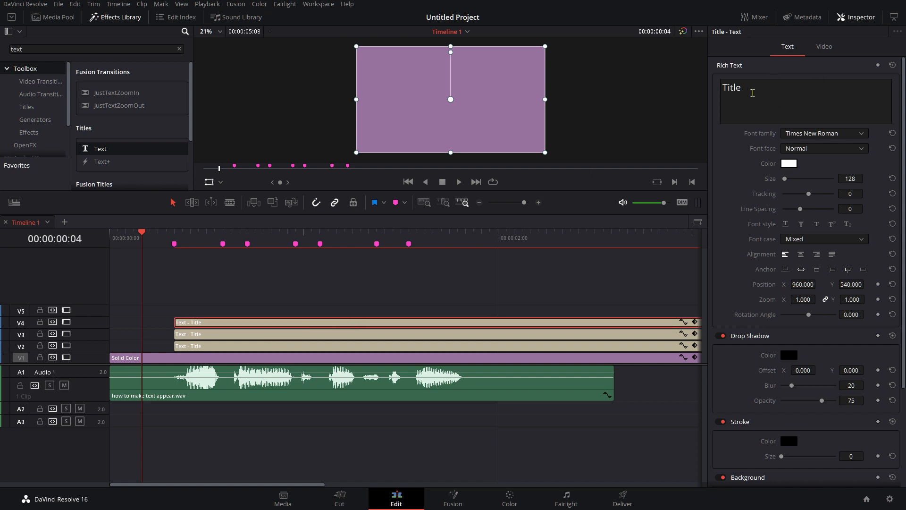
type("H")
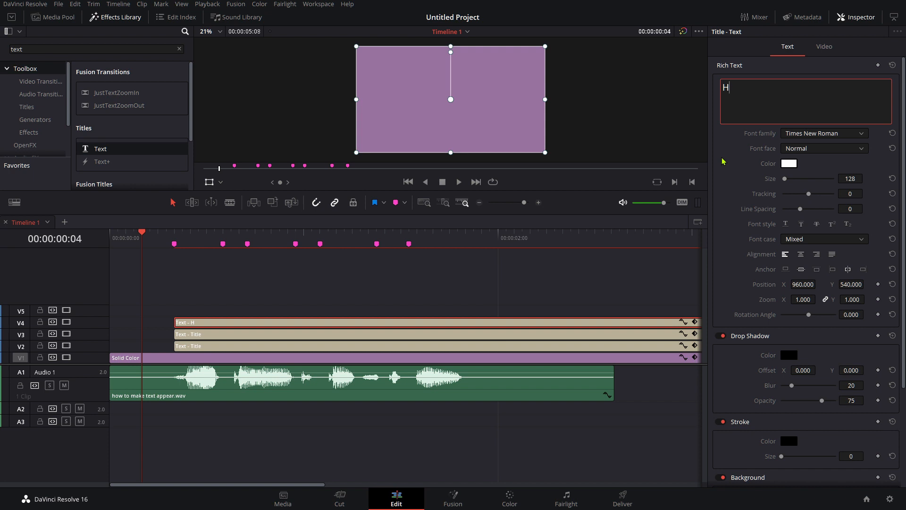
type("ow to make")
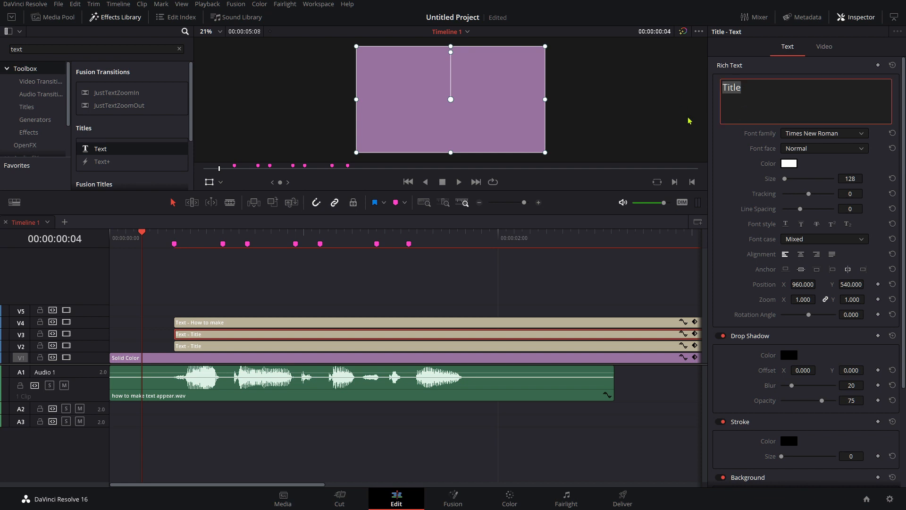
type("Text")
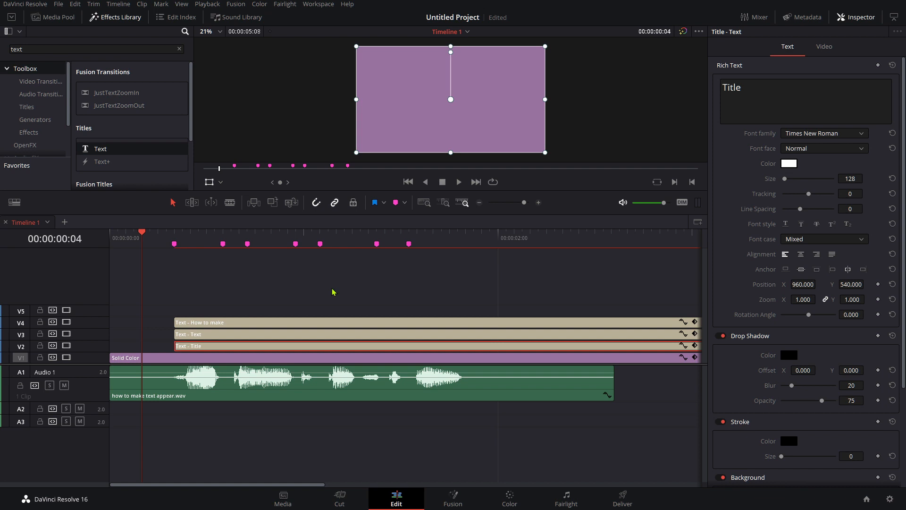
type("A")
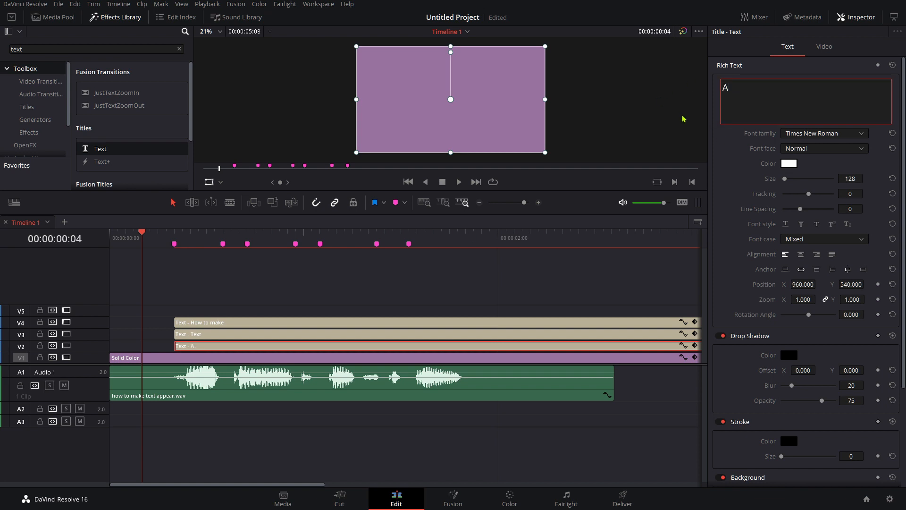
type("ppear")
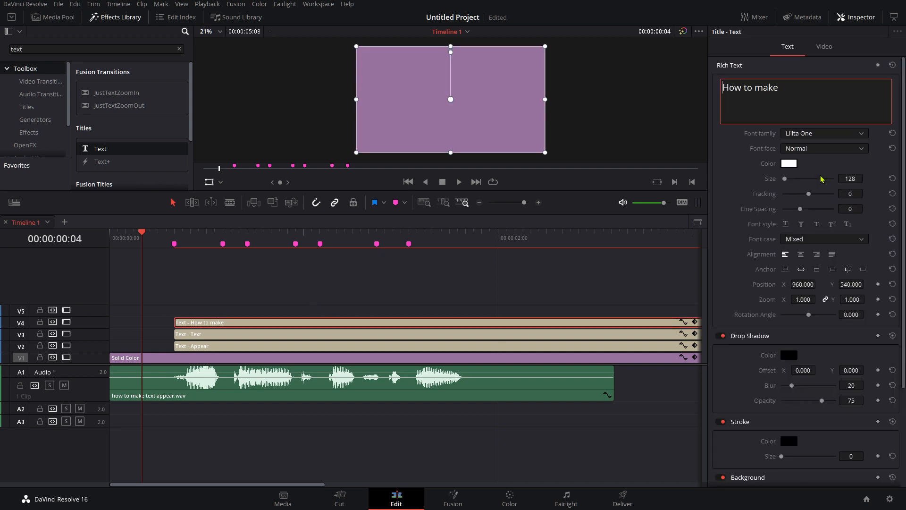
mouse_move(173, 243)
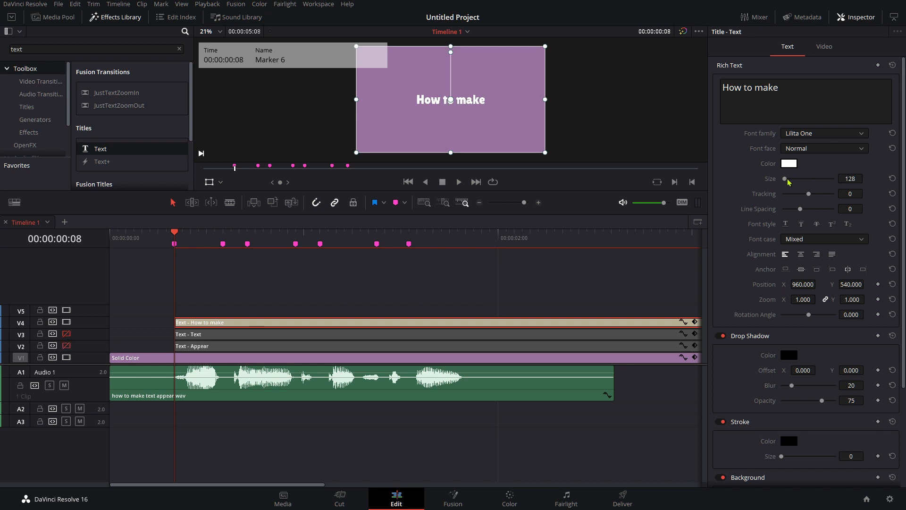
- Enlarge the 'How to make' title to about size 307 and set Font Case to All Caps
left_click_drag(787, 179, 798, 178)
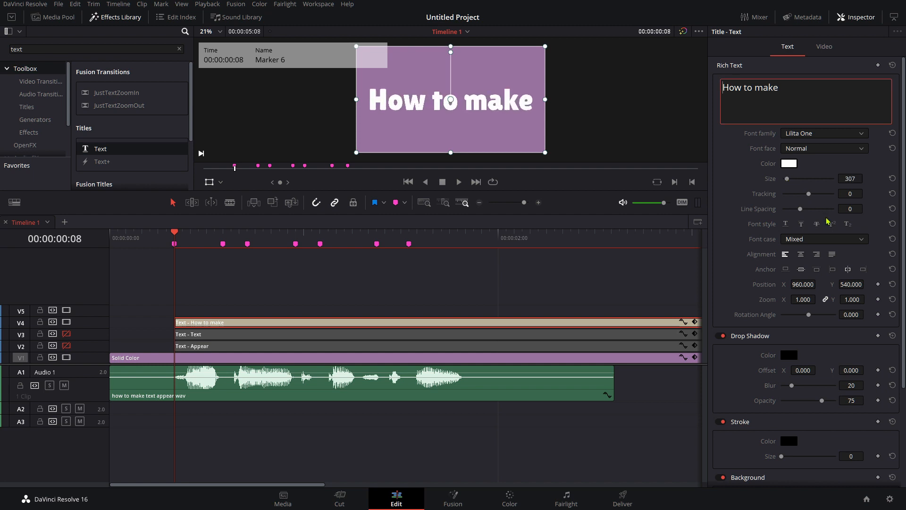
left_click(824, 238)
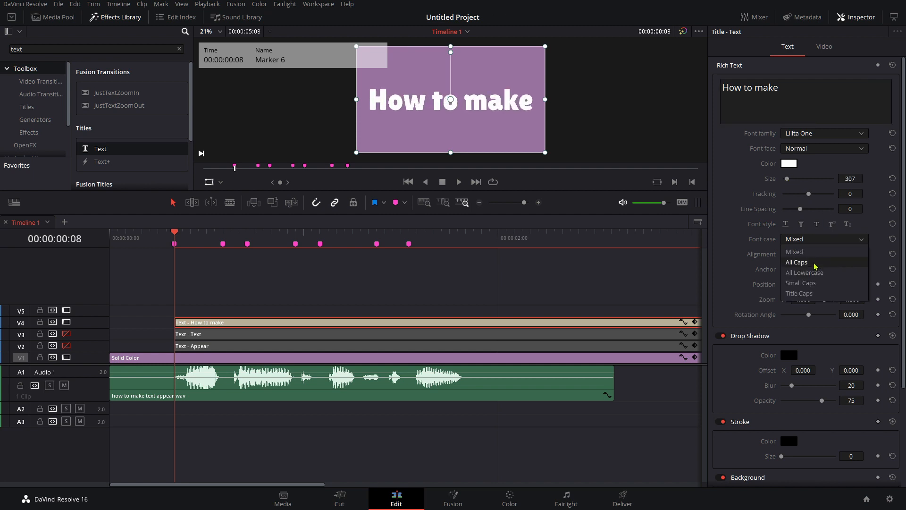
left_click(796, 262)
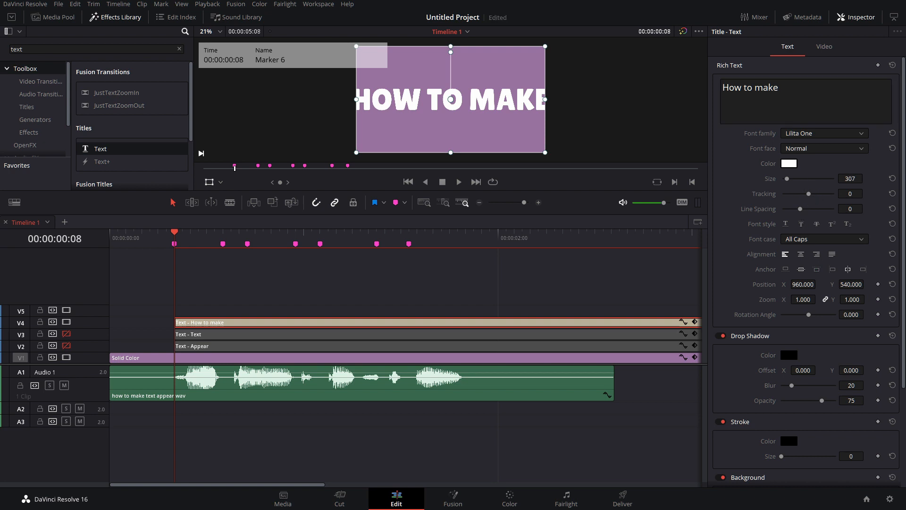
left_click(851, 178)
type("280")
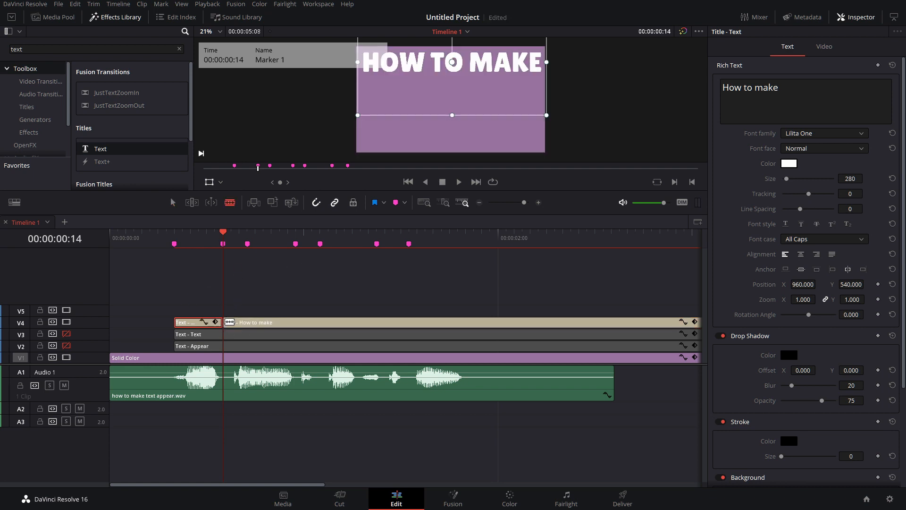
- Blade the 'How to make' title clip at the markers into four separate pieces
left_click(249, 236)
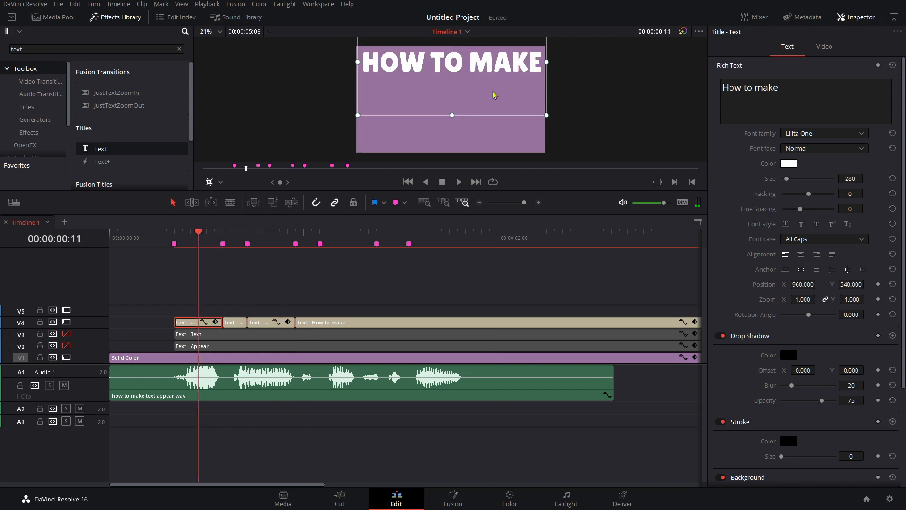
left_click_drag(546, 115, 469, 115)
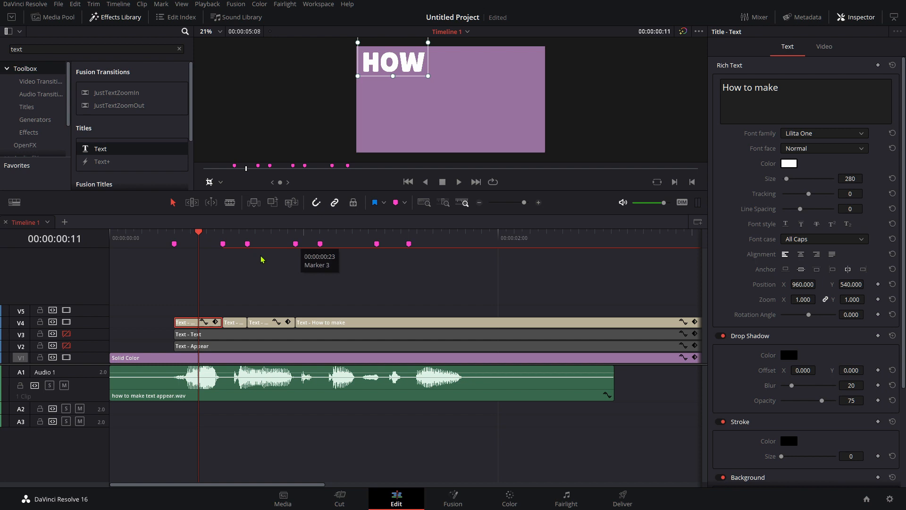
left_click(248, 237)
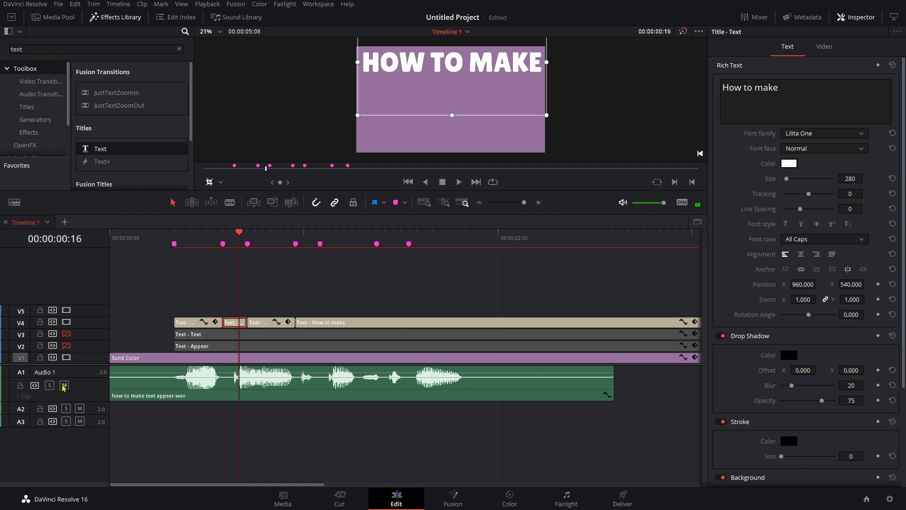
left_click(64, 386)
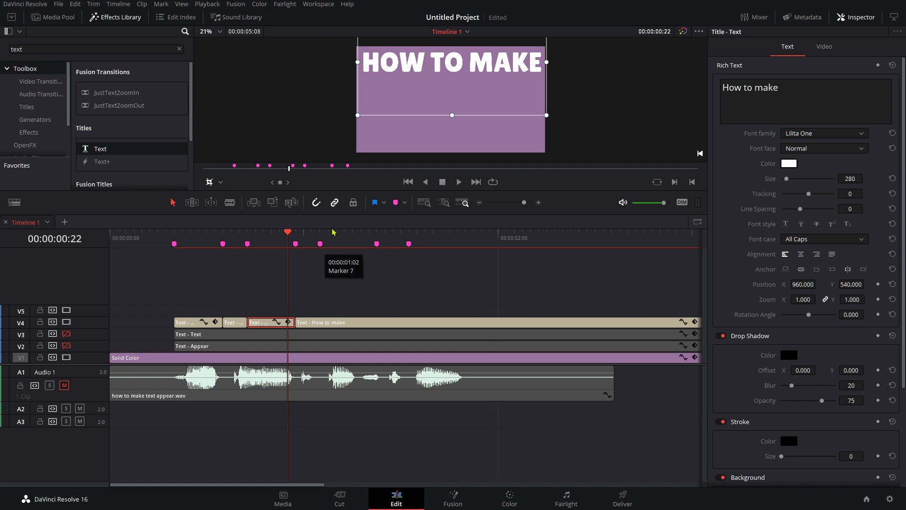
left_click(337, 242)
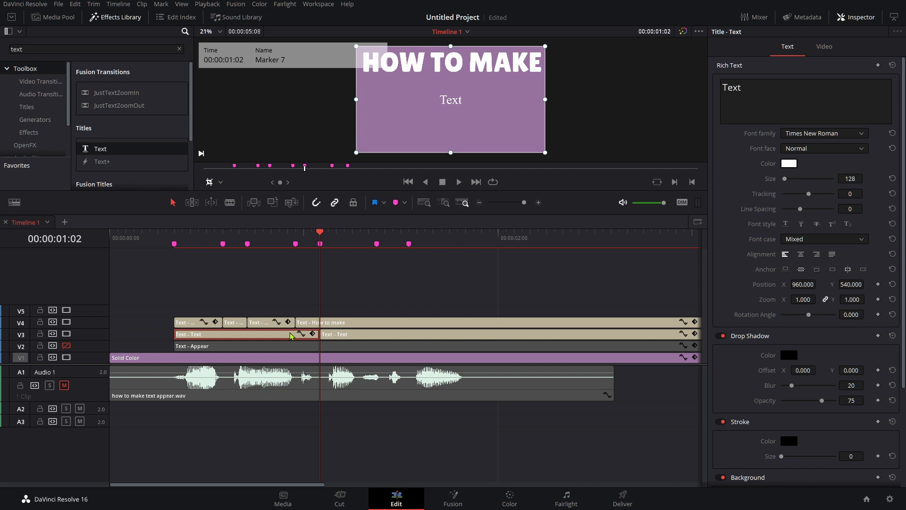
- Split the 'Text' title at Marker 7 and a later marker, trying Lilita One on a piece
left_click(331, 339)
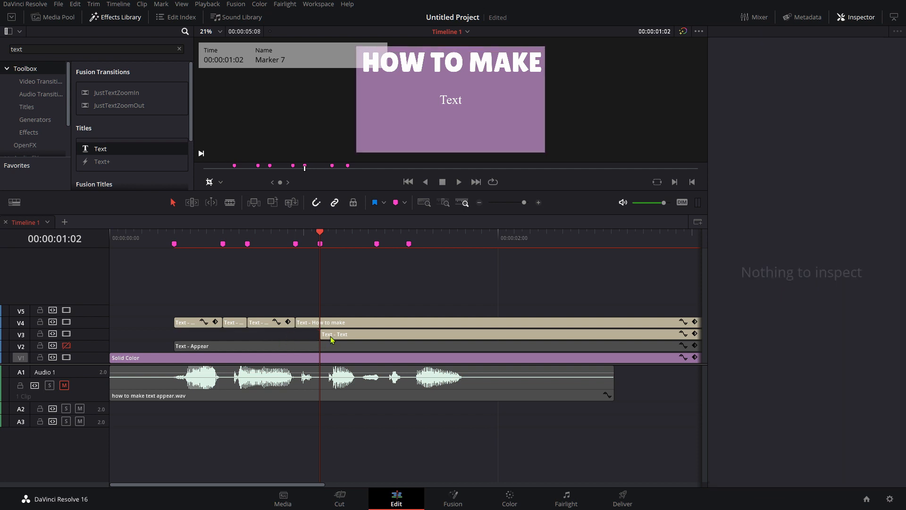
left_click(335, 322)
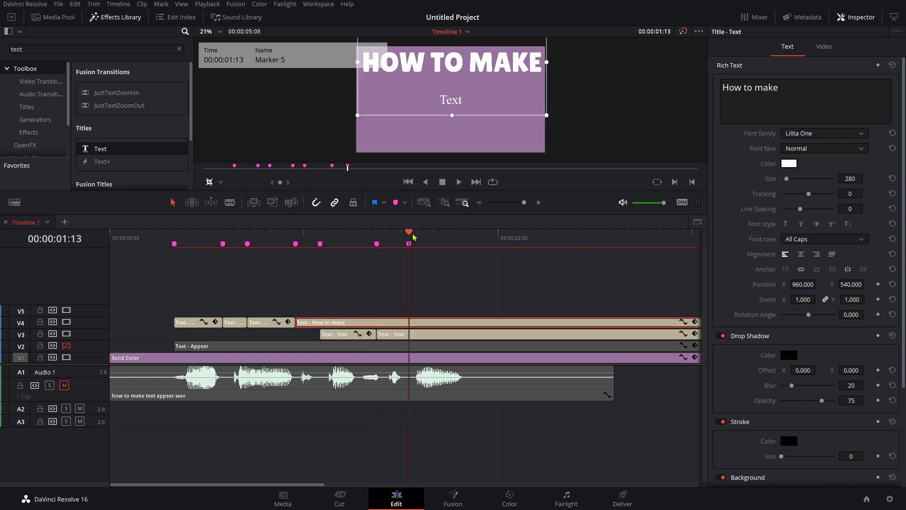
left_click(392, 334)
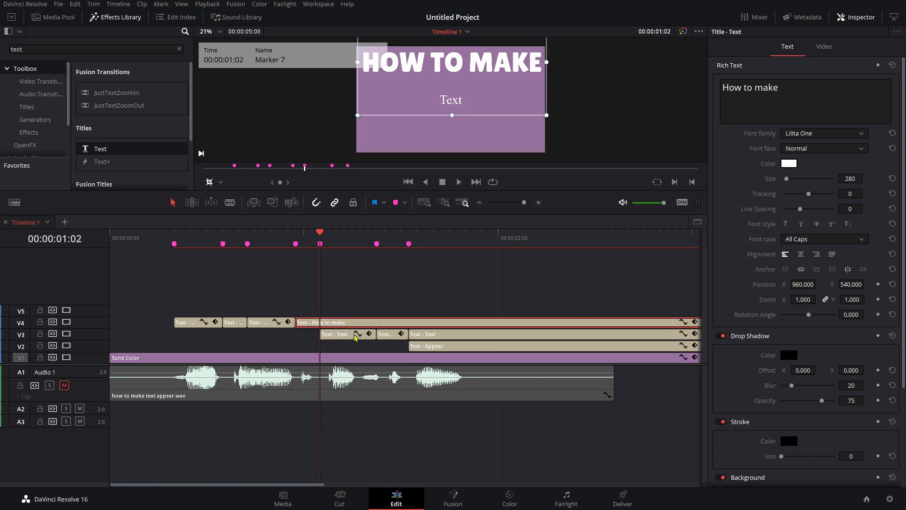
left_click(824, 133)
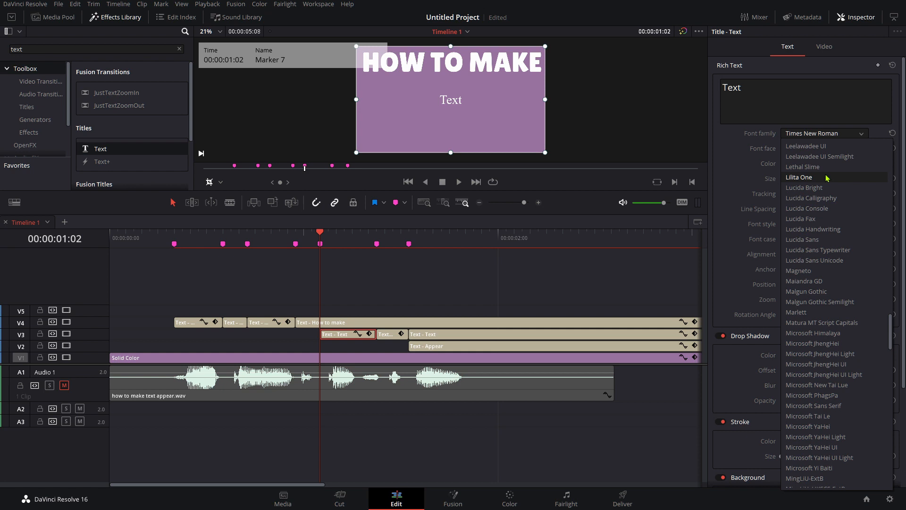
left_click(799, 177)
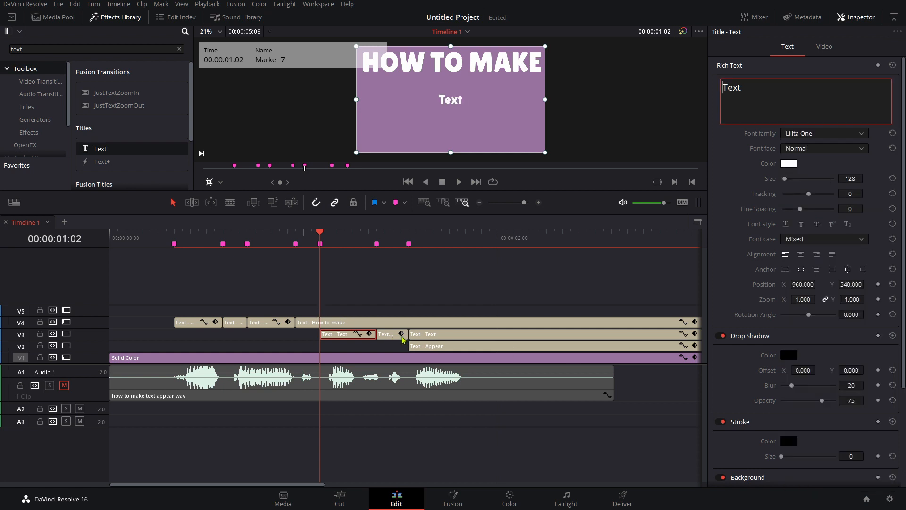
left_click(824, 134)
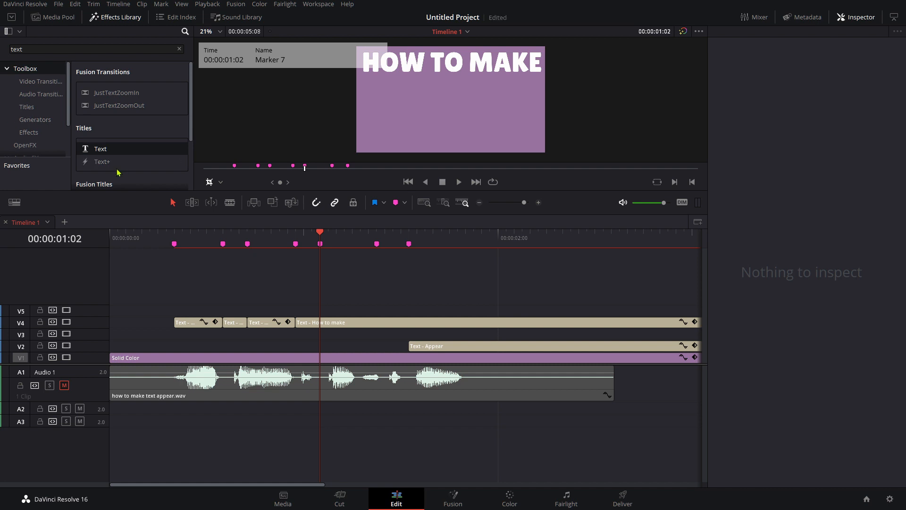
- Replace the new title's placeholder with 'Text' in Lilita One and begin adjusting its size
left_click(335, 335)
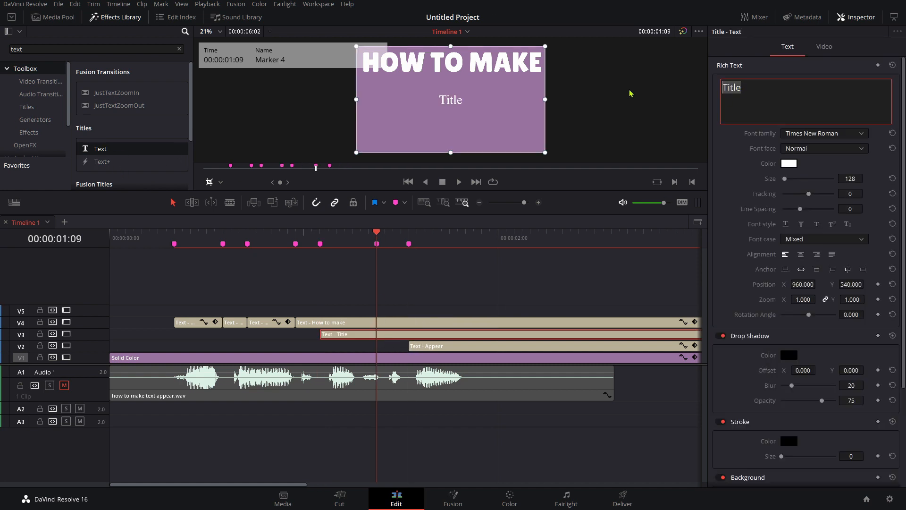
type("Text")
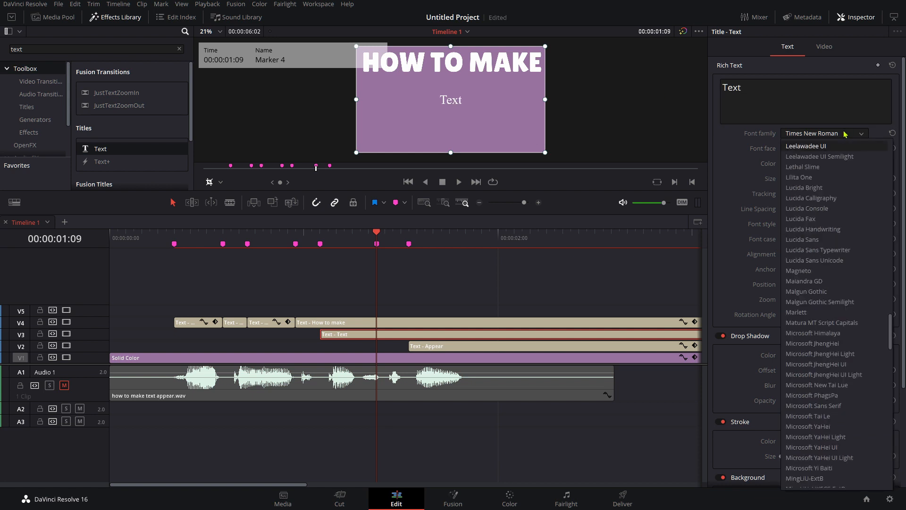
left_click(798, 177)
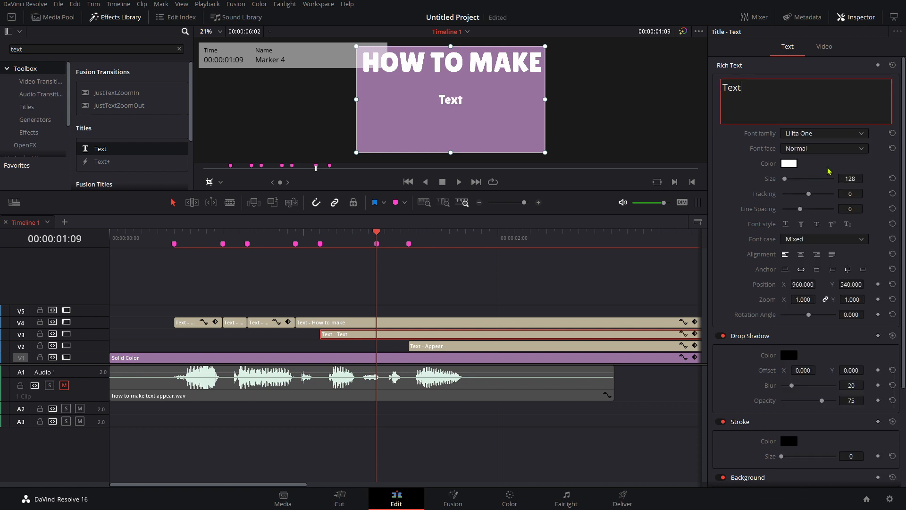
left_click(824, 239)
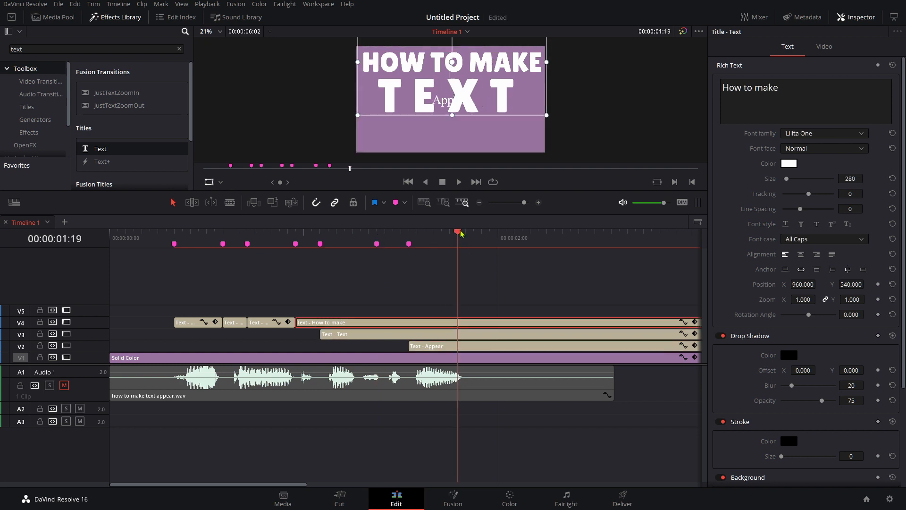
- Set the 'Appear' title clip to All Caps, then return to Marker 4
left_click(427, 346)
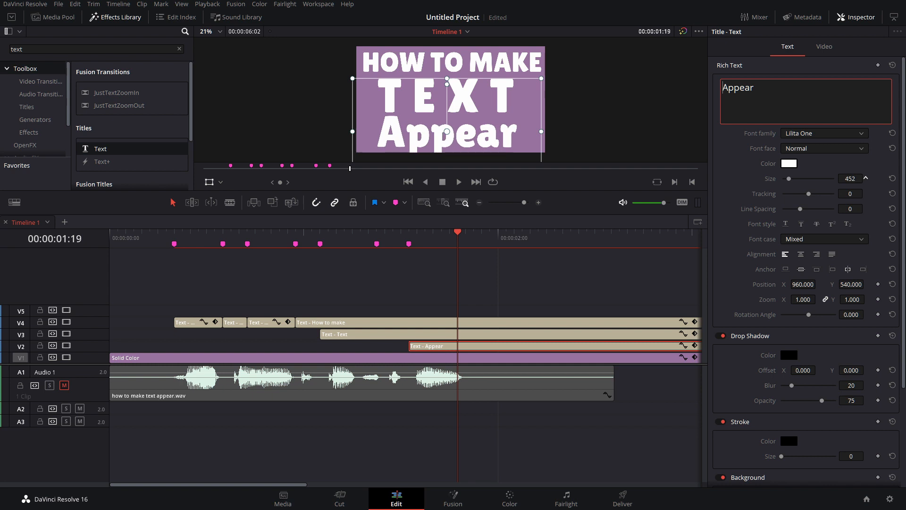
left_click(823, 239)
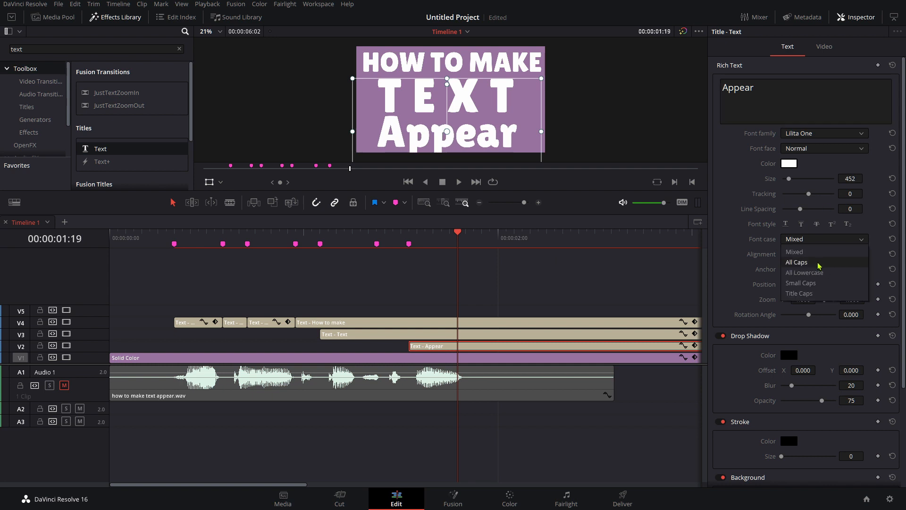
left_click(796, 262)
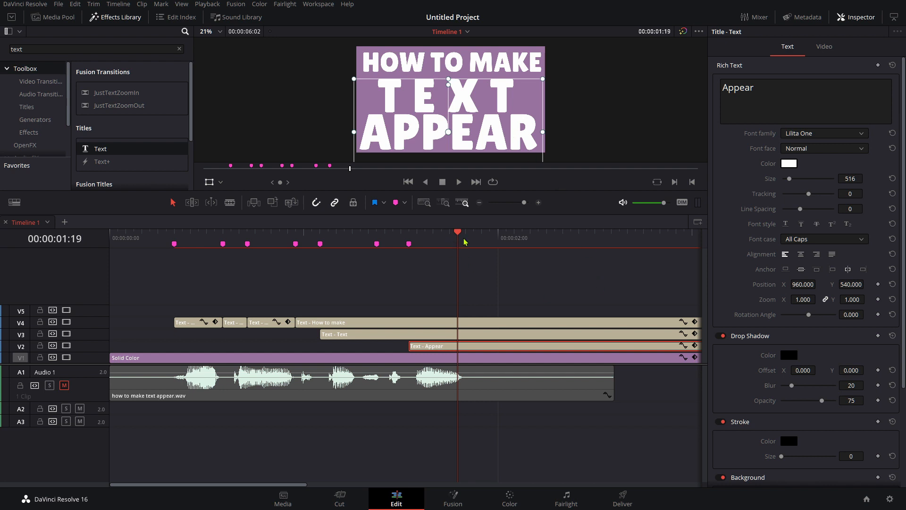
left_click(556, 231)
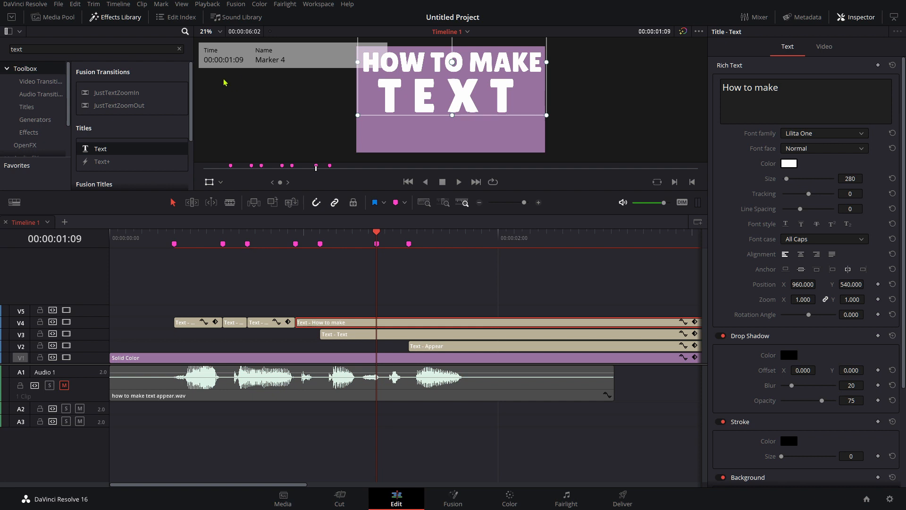
left_click(294, 238)
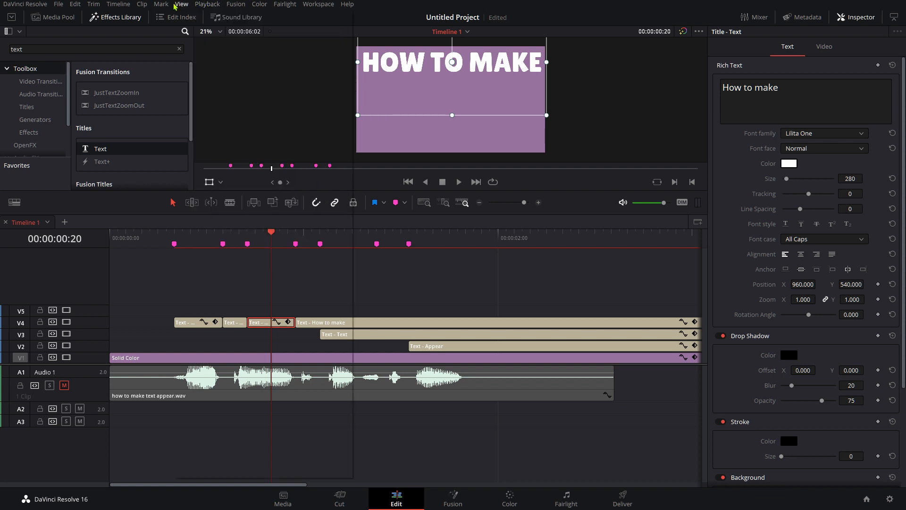
left_click(207, 4)
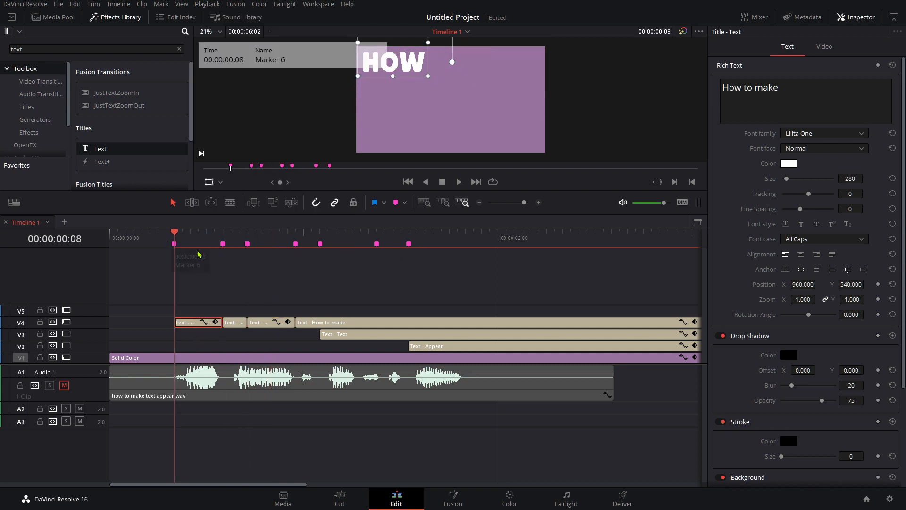
left_click(458, 181)
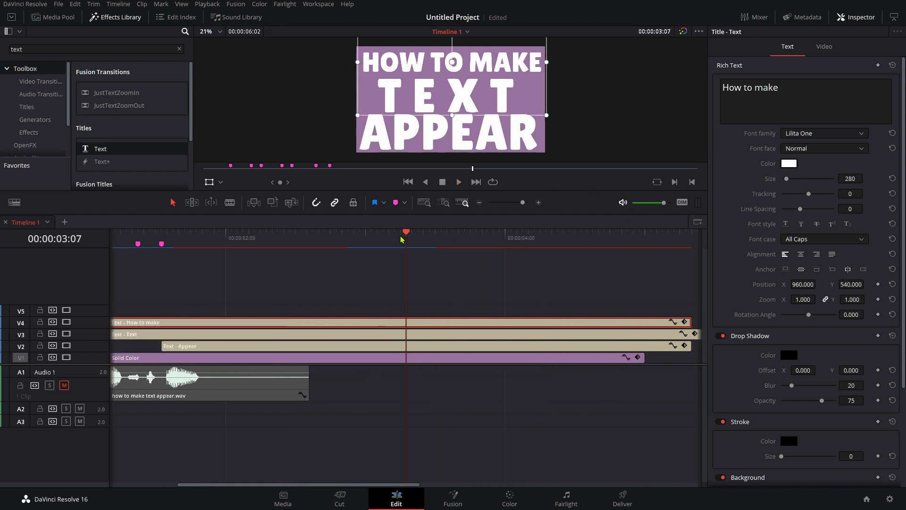
- Return to the start, unmute audio track A1, and play the sequence back
left_click(312, 232)
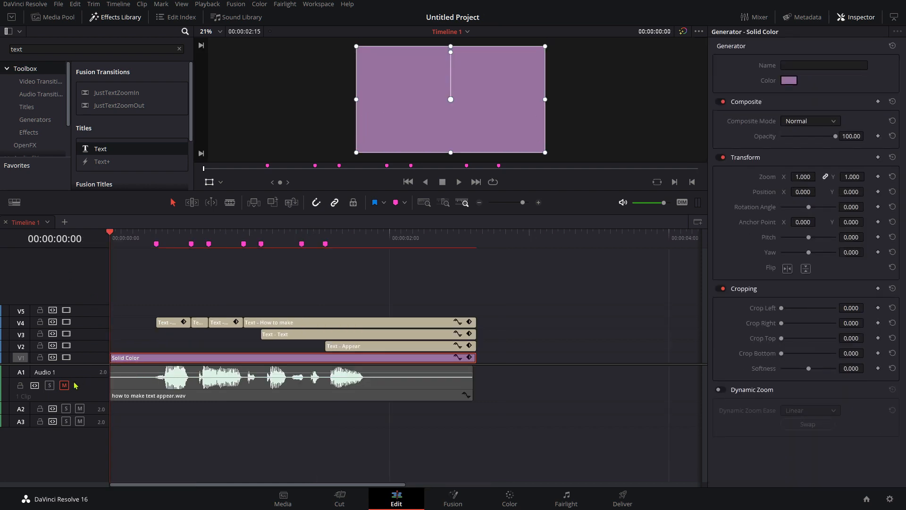
left_click(458, 181)
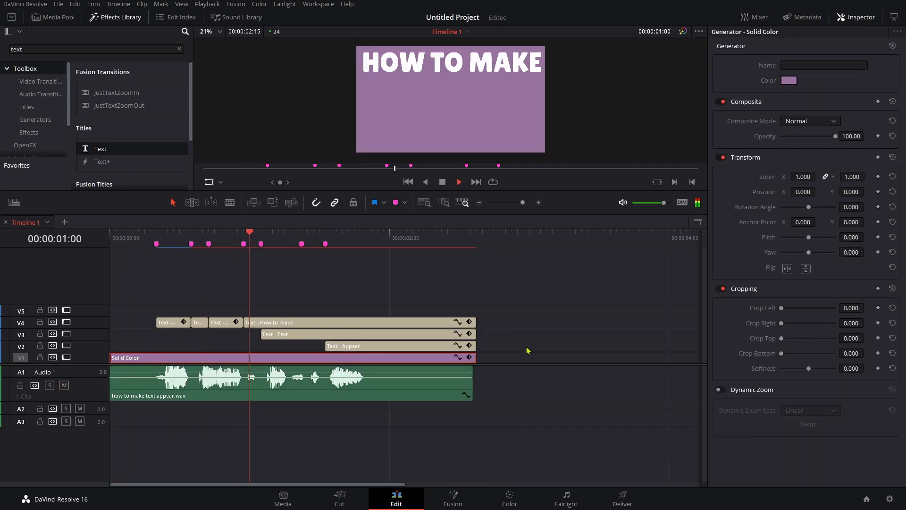
left_click(477, 237)
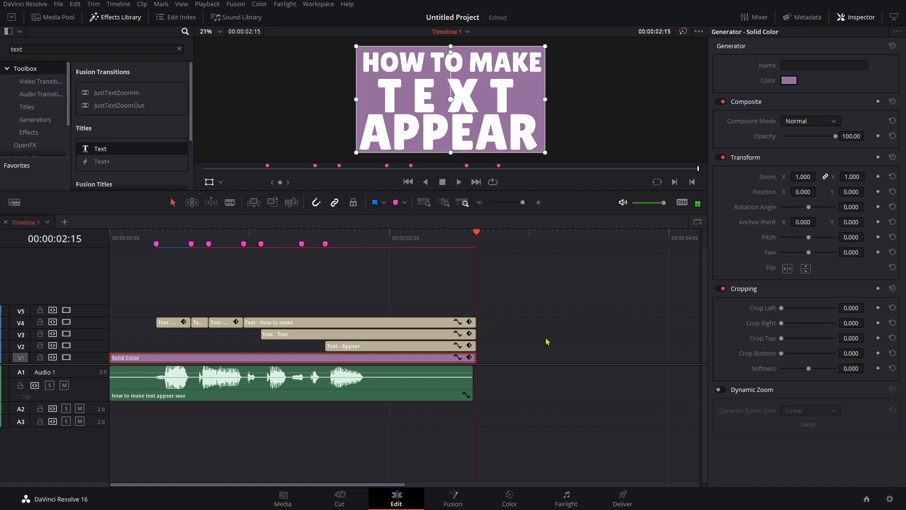